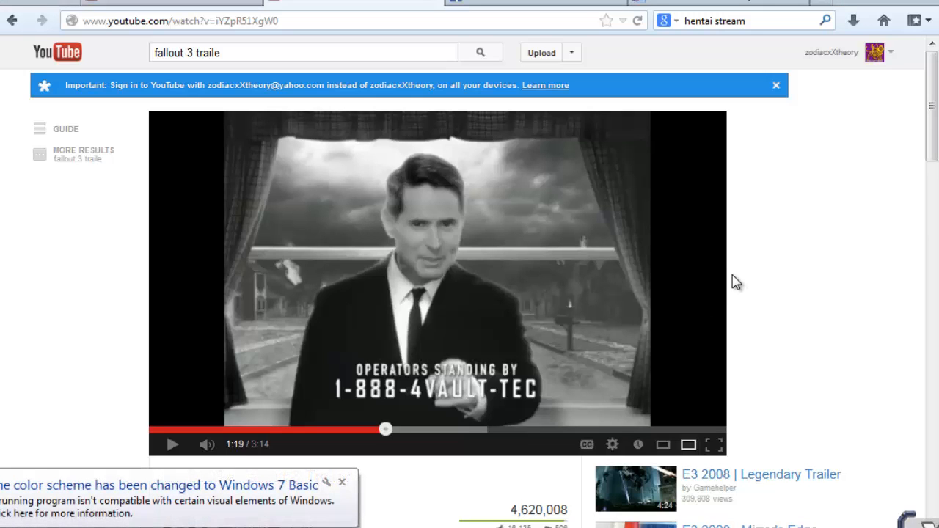
{"action": "mouse_move", "coordinate": [633, 225]}
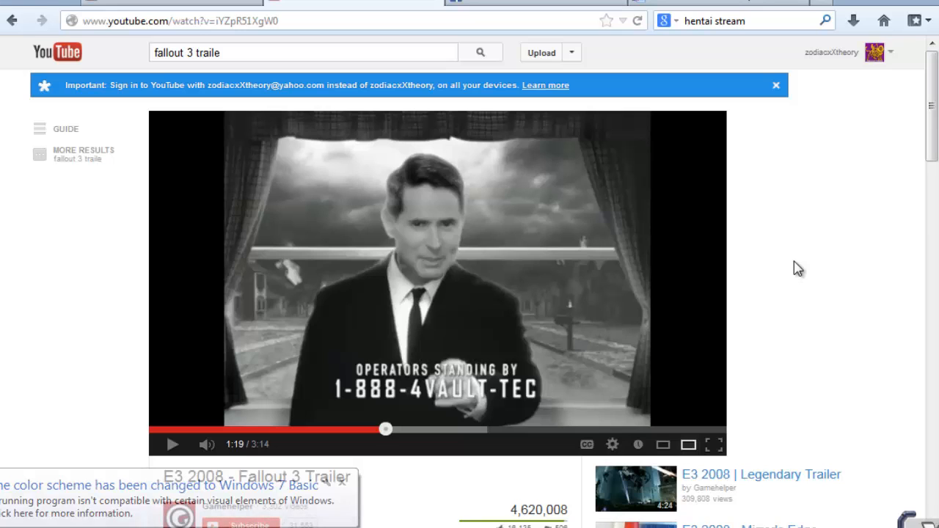
{"action": "mouse_move", "coordinate": [396, 370]}
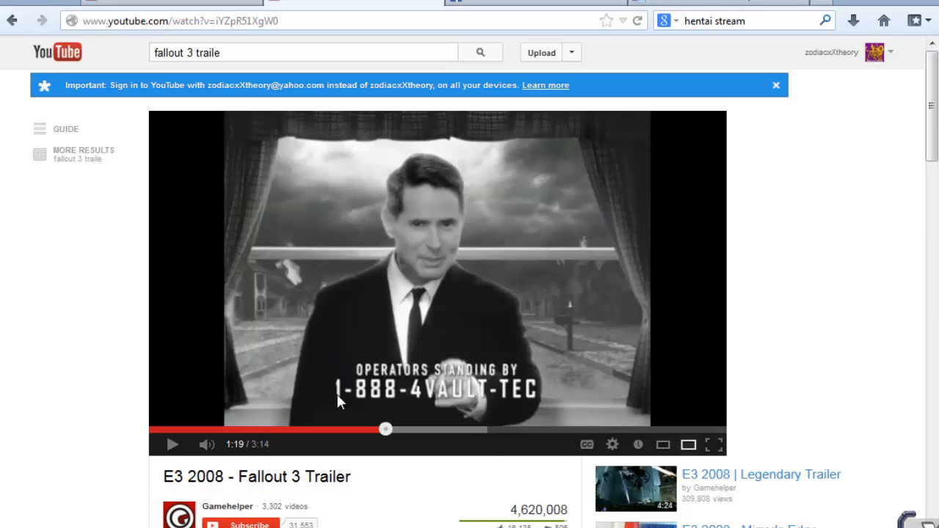
{"action": "mouse_move", "coordinate": [394, 397]}
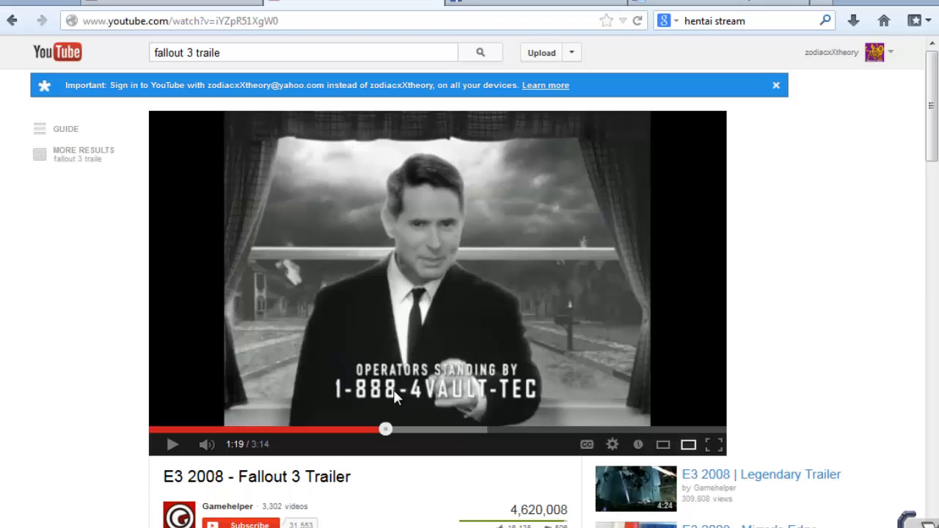
{"action": "mouse_move", "coordinate": [498, 394]}
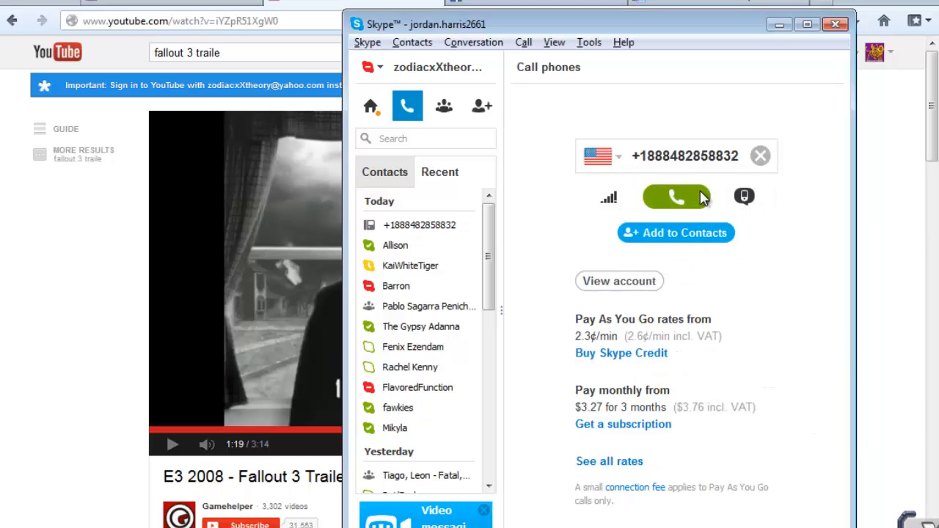
{"action": "mouse_move", "coordinate": [674, 197]}
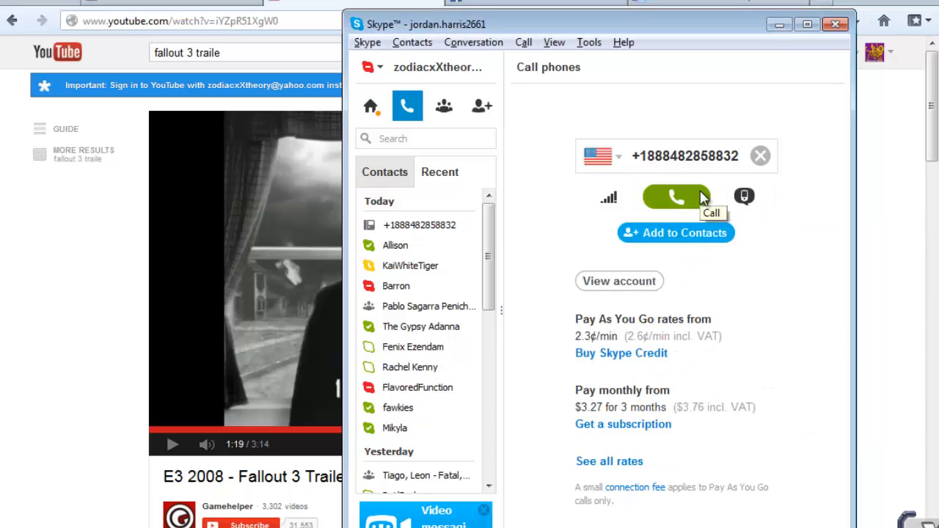
{"action": "mouse_move", "coordinate": [745, 154]}
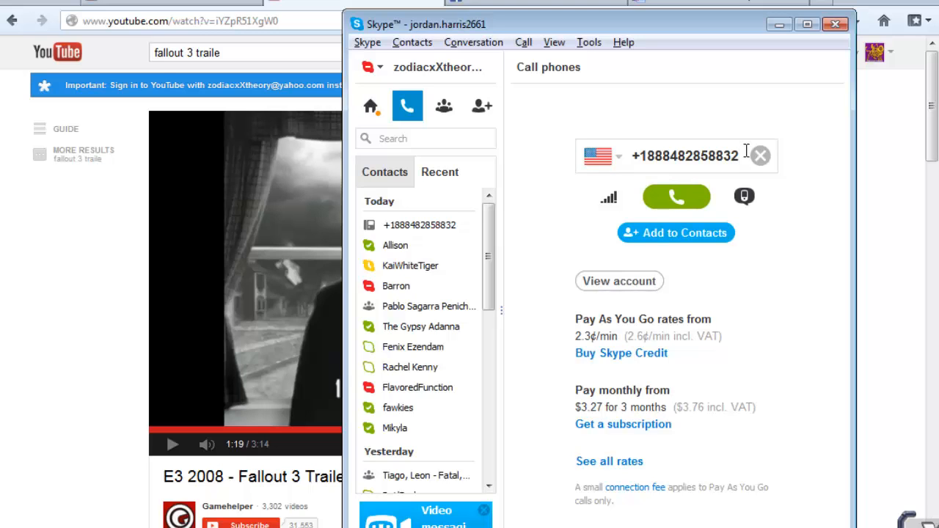
{"action": "mouse_move", "coordinate": [677, 197]}
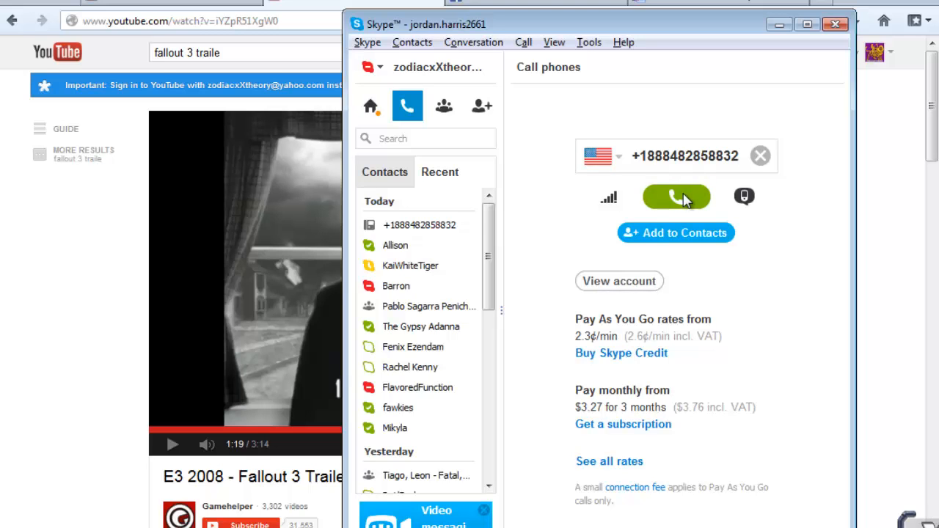
{"action": "left_click", "coordinate": [676, 197]}
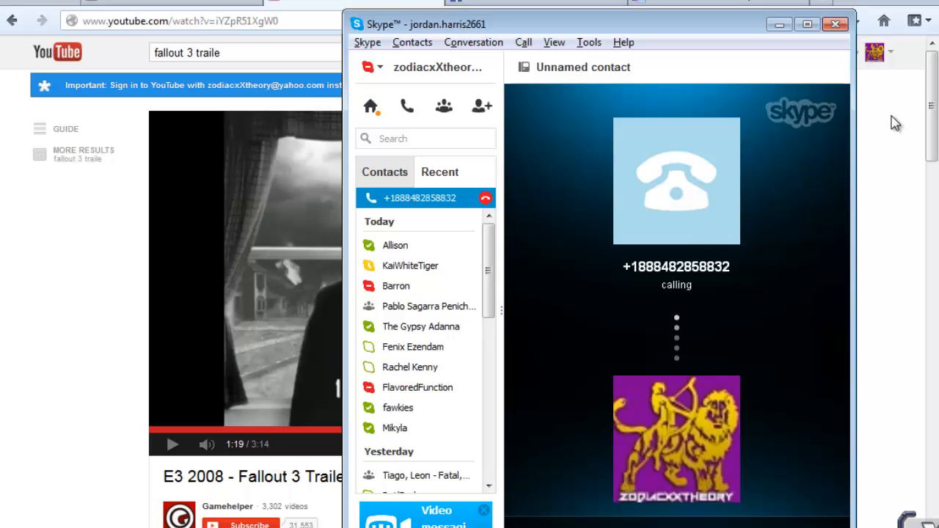
{"action": "mouse_move", "coordinate": [895, 95]}
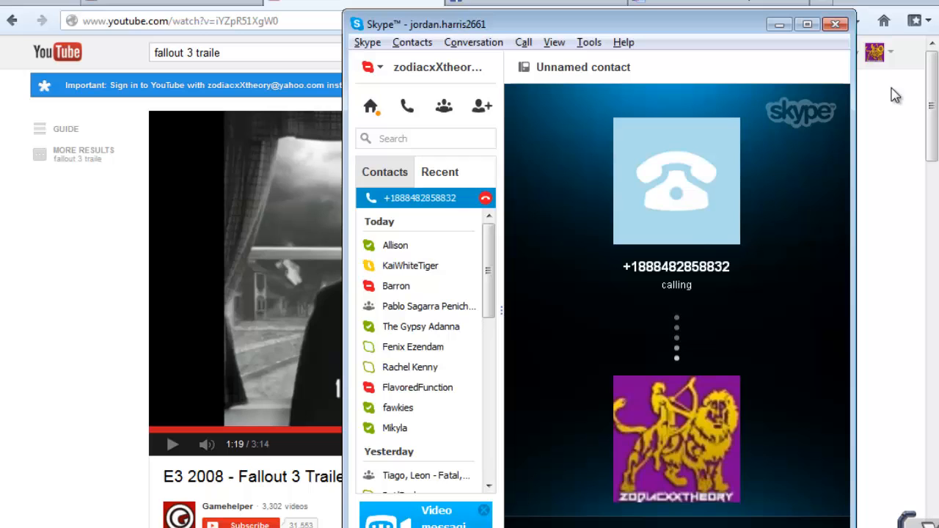
{"action": "mouse_move", "coordinate": [766, 279]}
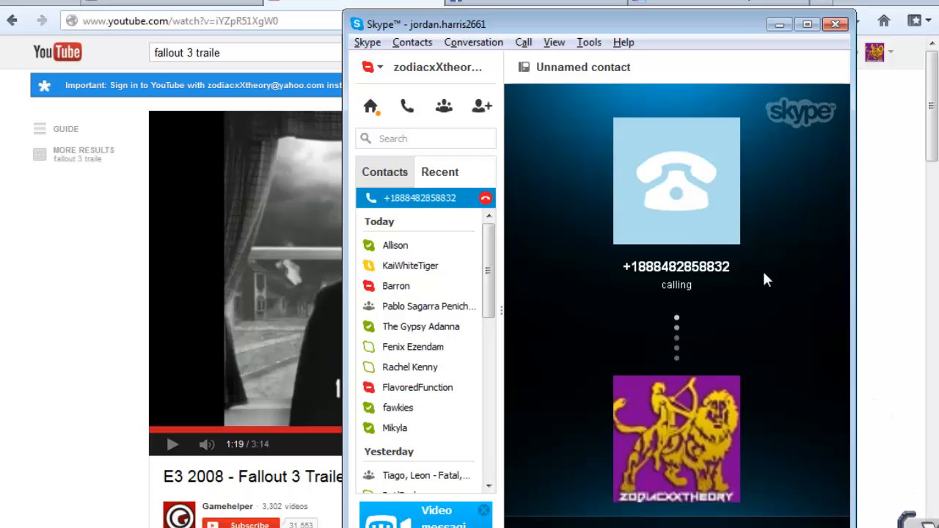
{"action": "mouse_move", "coordinate": [871, 215]}
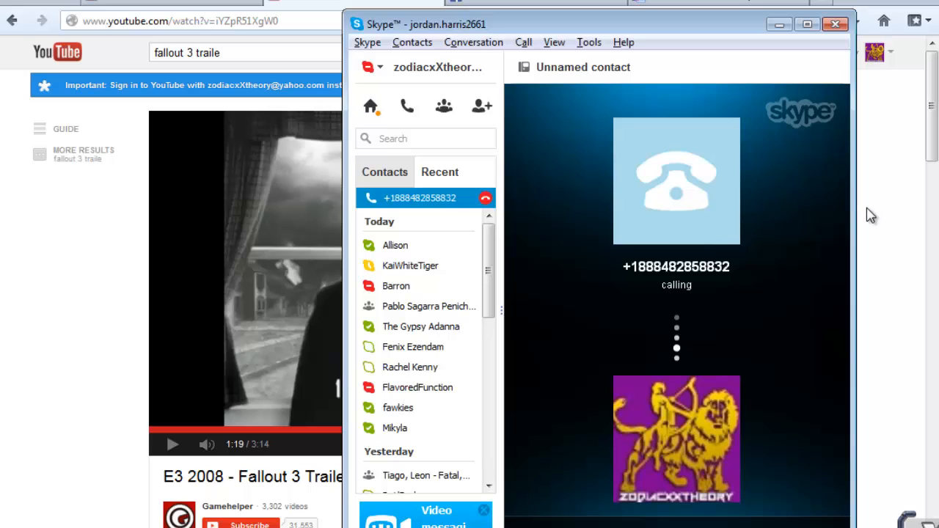
{"action": "mouse_move", "coordinate": [841, 182]}
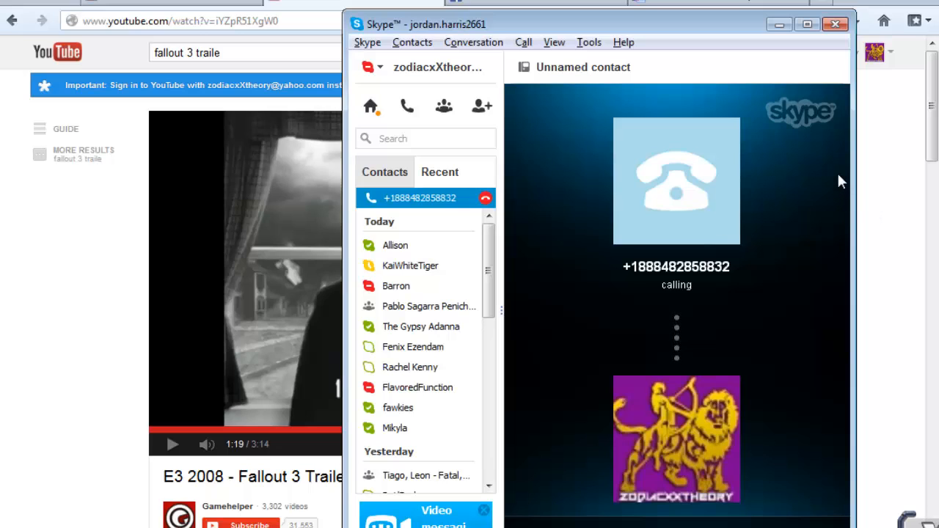
{"action": "mouse_move", "coordinate": [746, 204]}
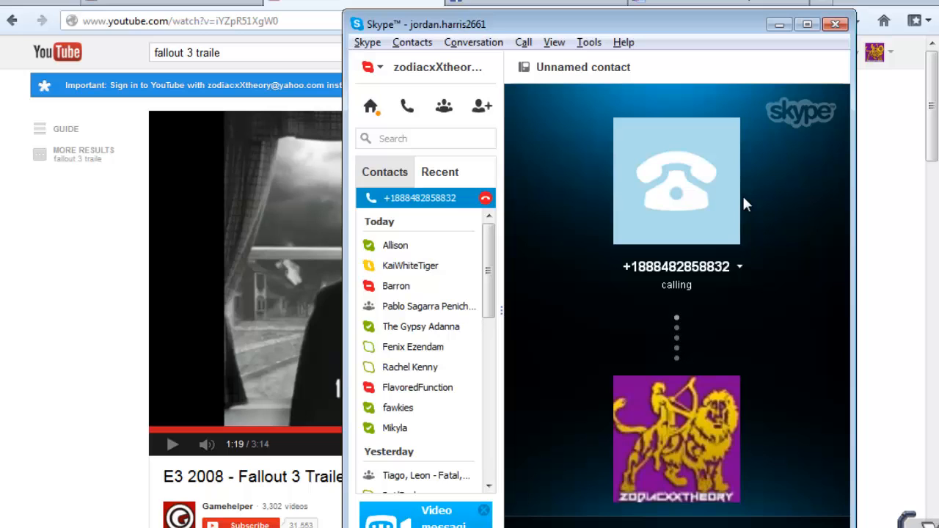
{"action": "mouse_move", "coordinate": [608, 206]}
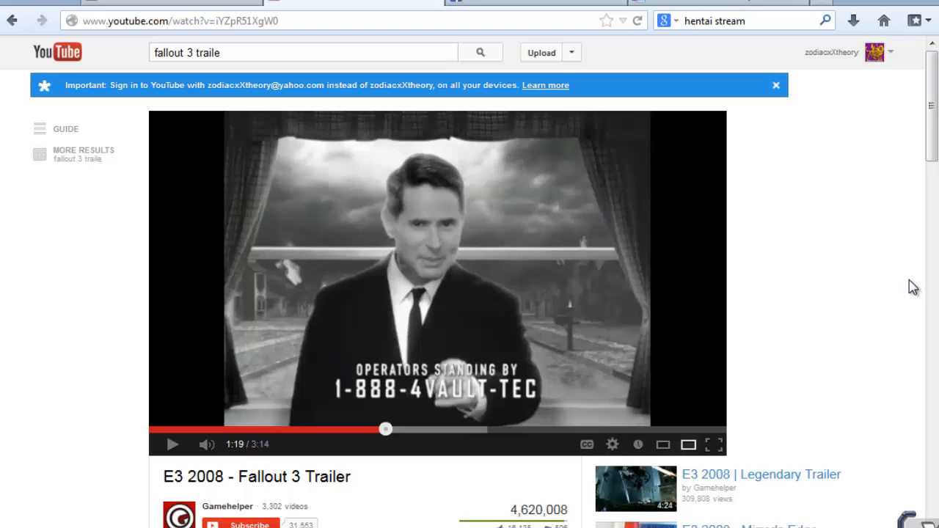
{"action": "mouse_move", "coordinate": [550, 308]}
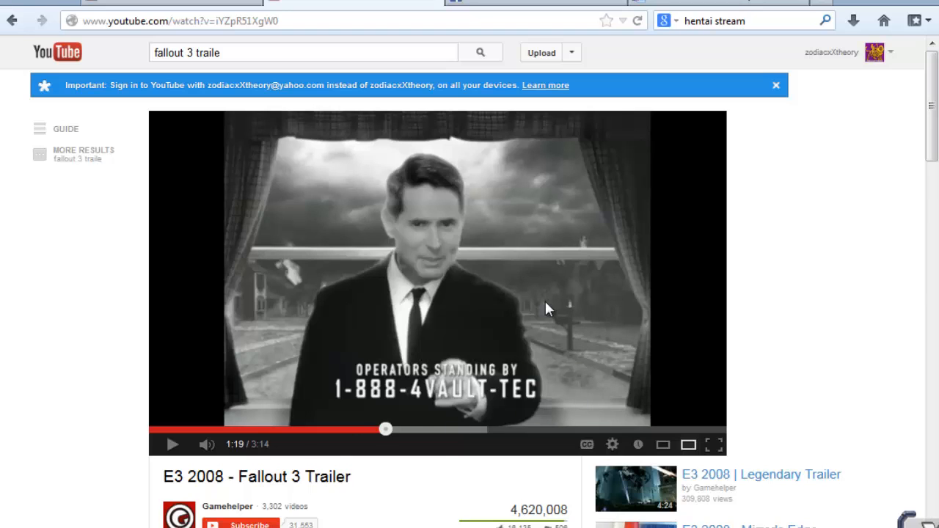
{"action": "mouse_move", "coordinate": [246, 242]}
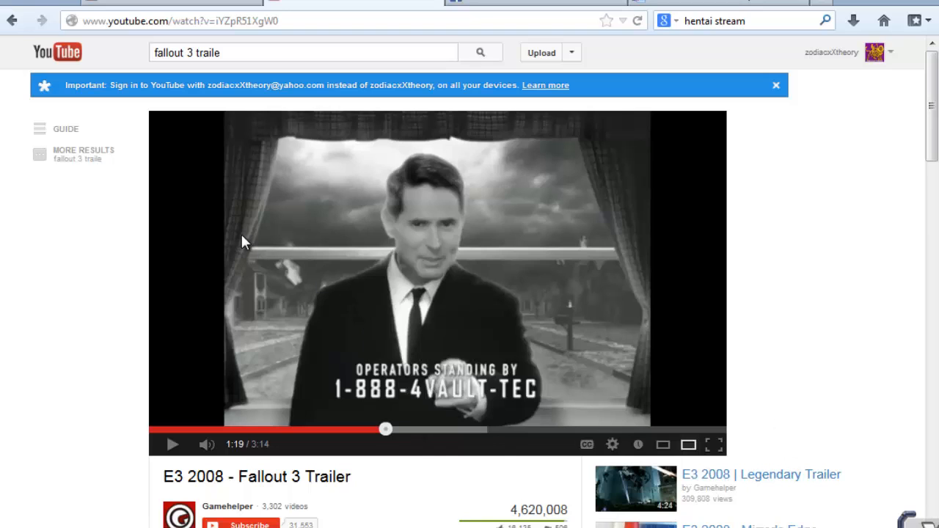
{"action": "mouse_move", "coordinate": [262, 286]}
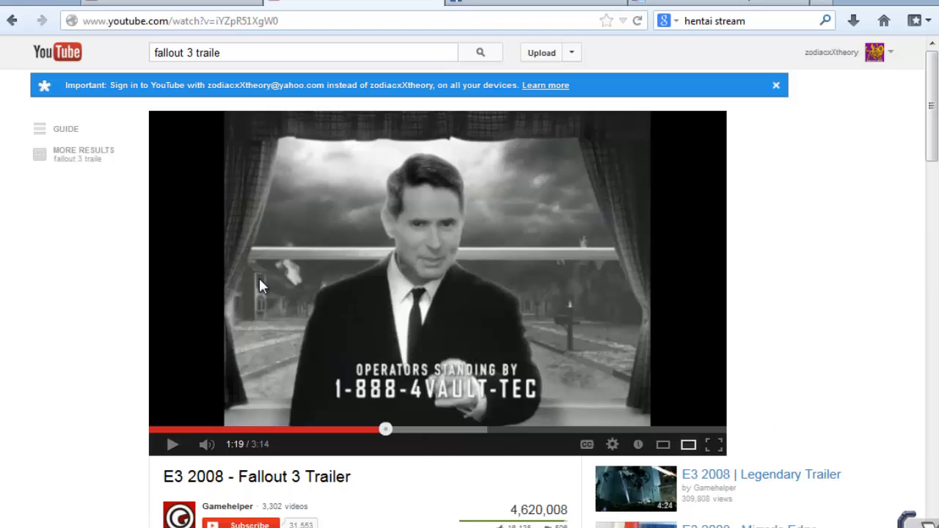
{"action": "mouse_move", "coordinate": [761, 135]}
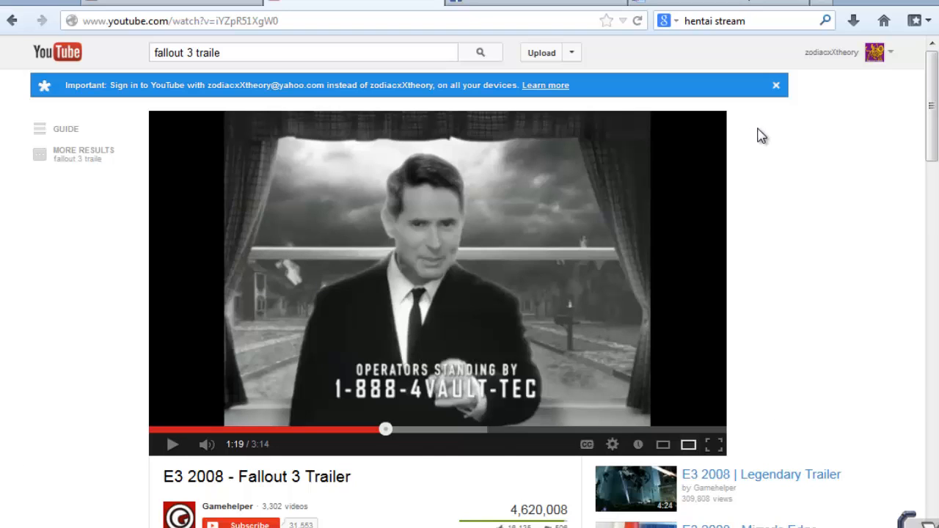
{"action": "mouse_move", "coordinate": [682, 145]}
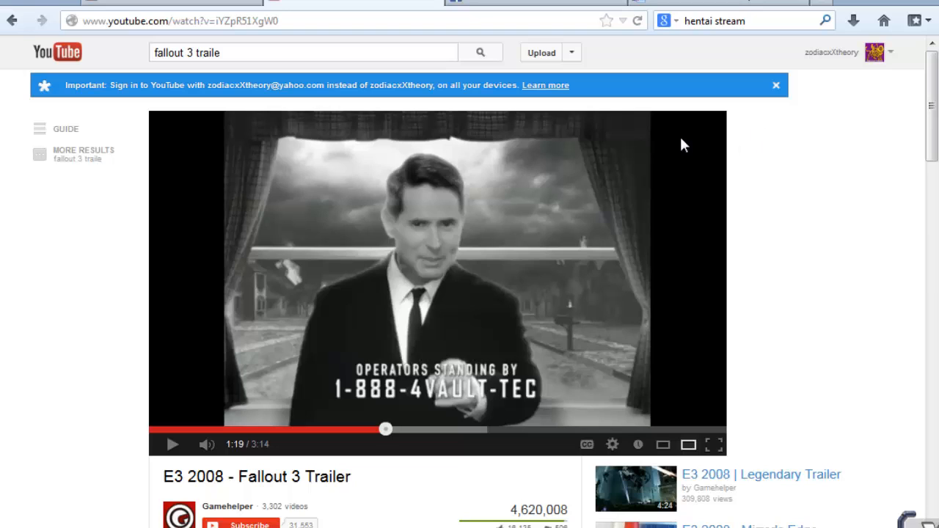
{"action": "mouse_move", "coordinate": [604, 182]}
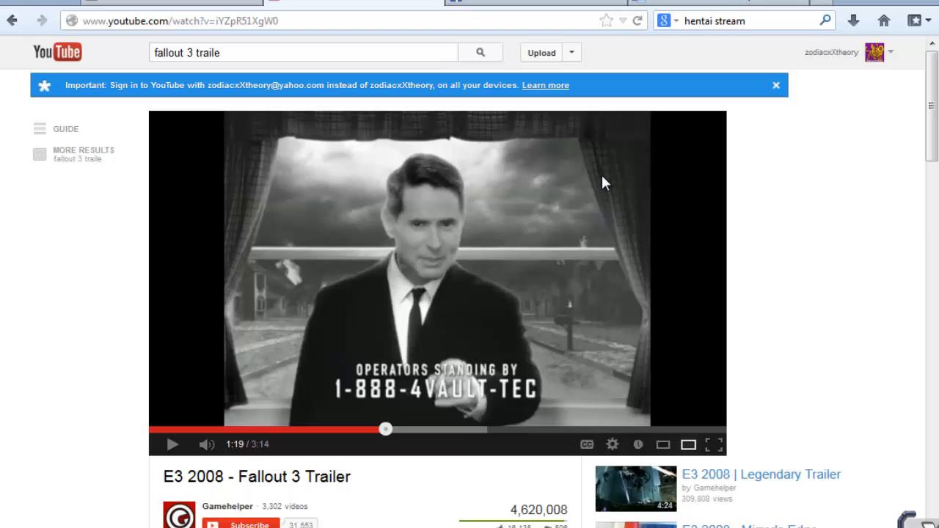
{"action": "mouse_move", "coordinate": [239, 271]}
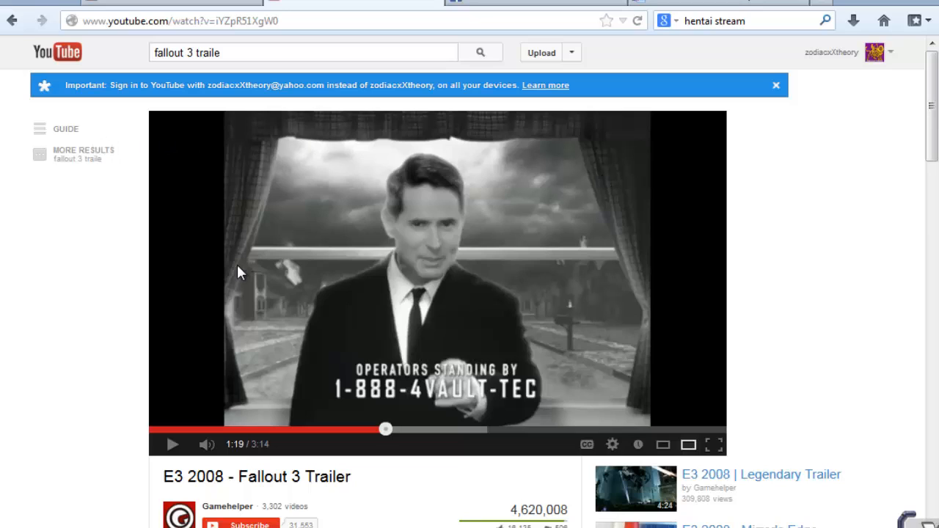
{"action": "mouse_move", "coordinate": [880, 287]}
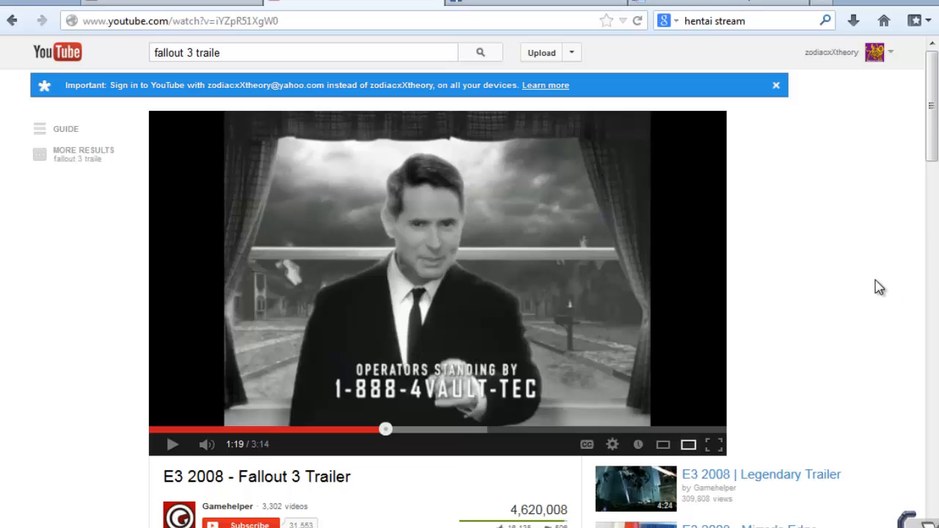
{"action": "mouse_move", "coordinate": [534, 232]}
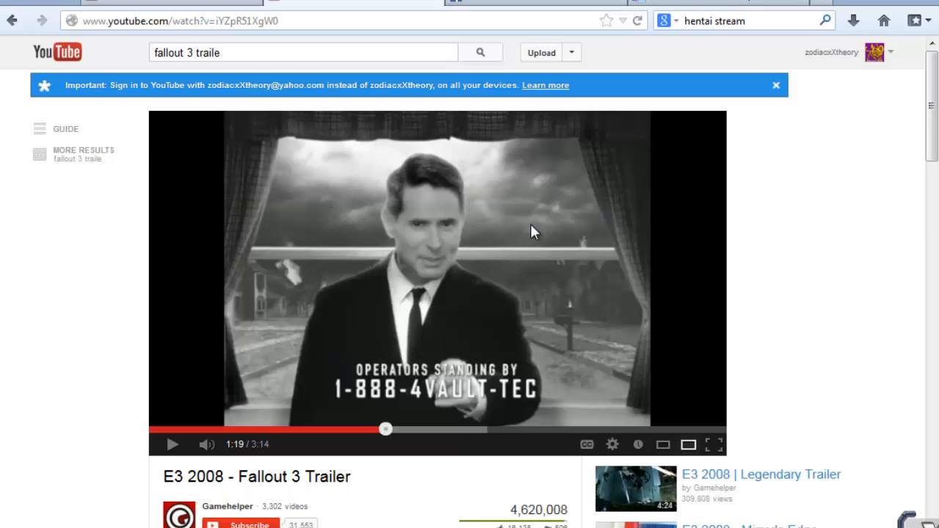